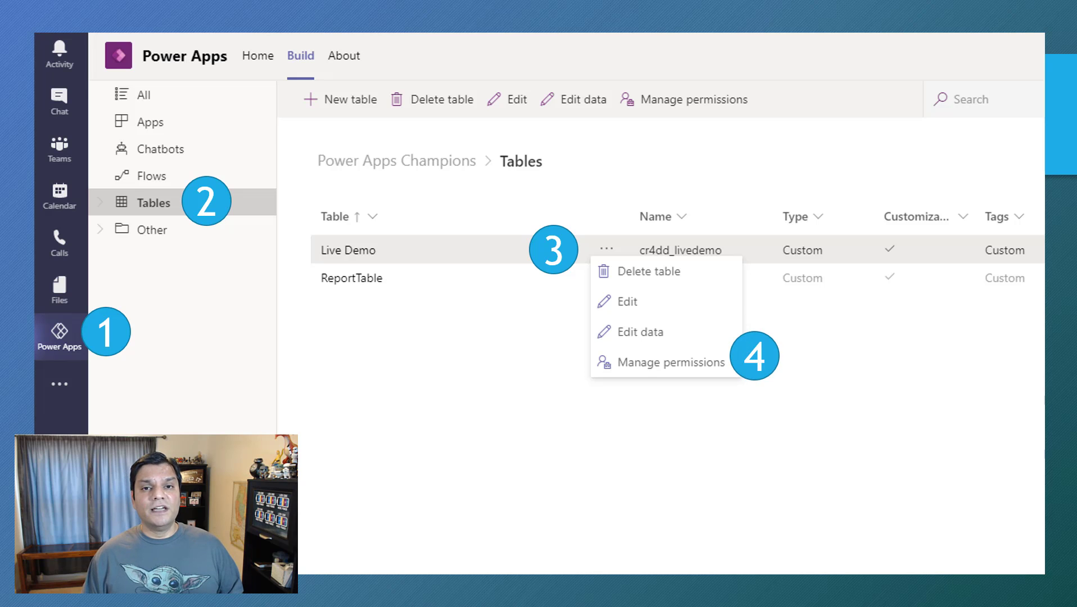
Step: Open Manage permissions for the Live Demo table to view each user group's access level
click(670, 362)
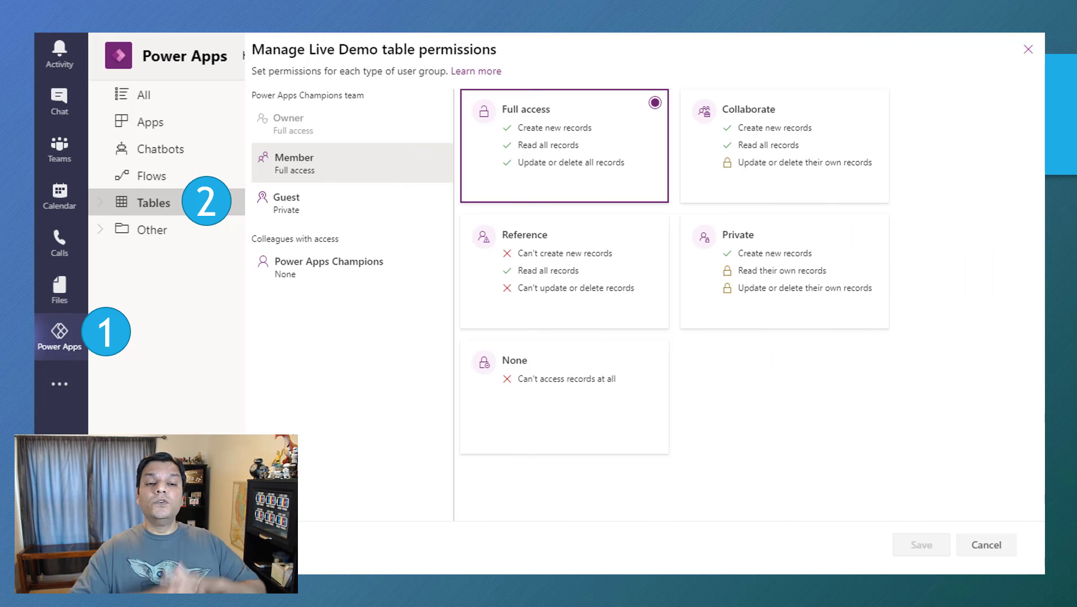